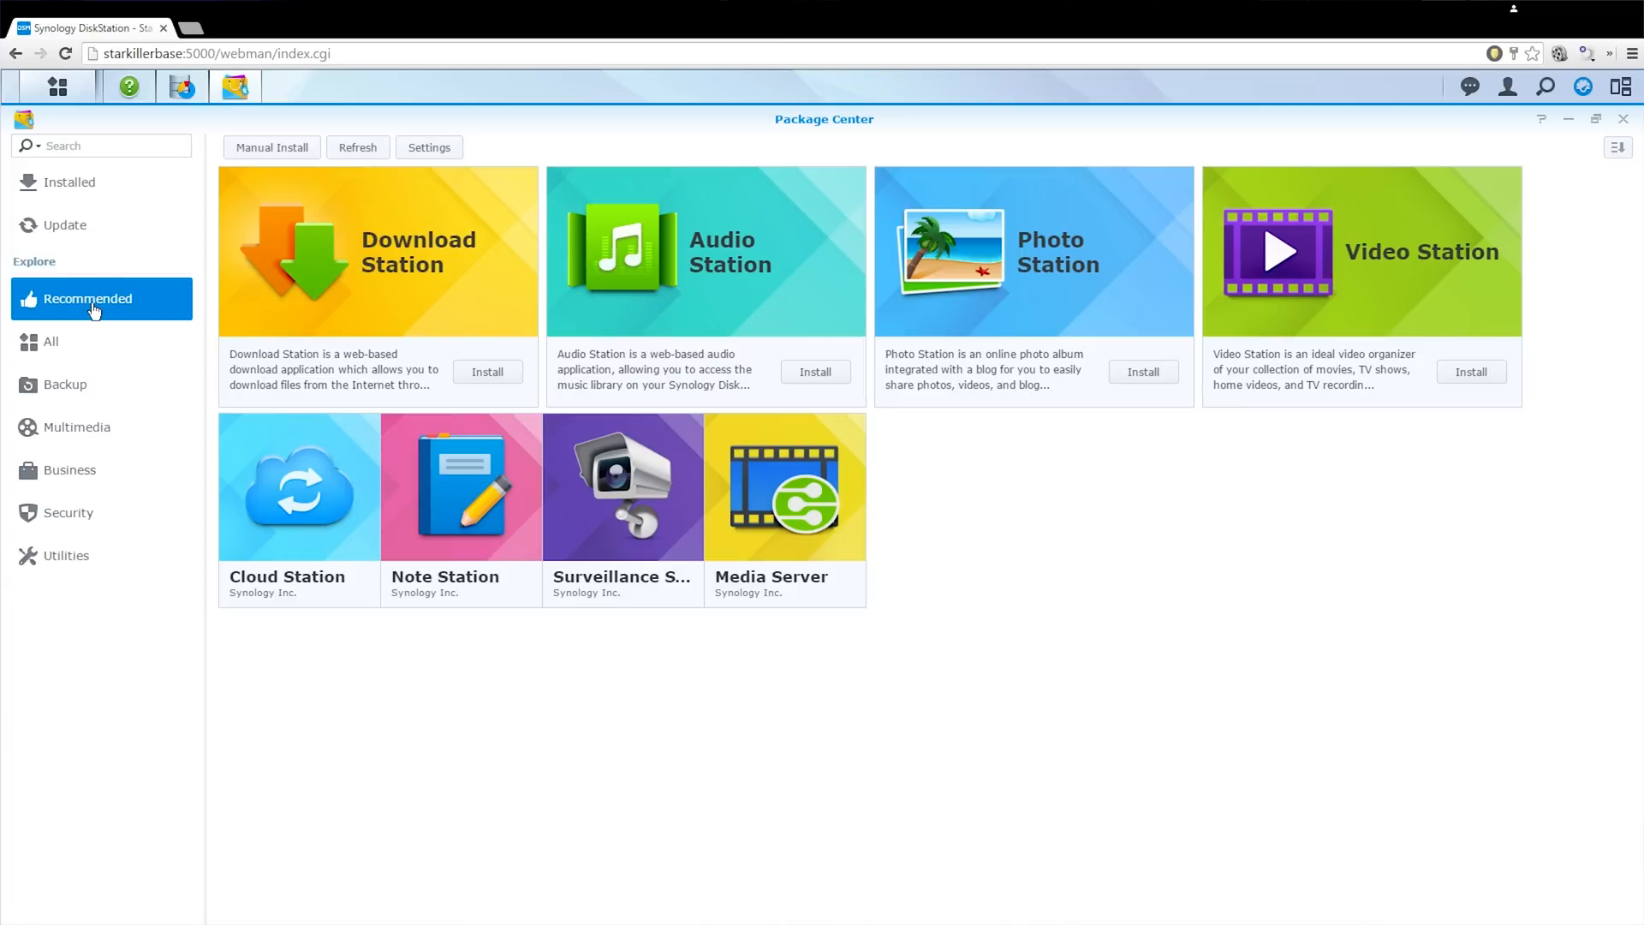
pyautogui.moveTo(445, 229)
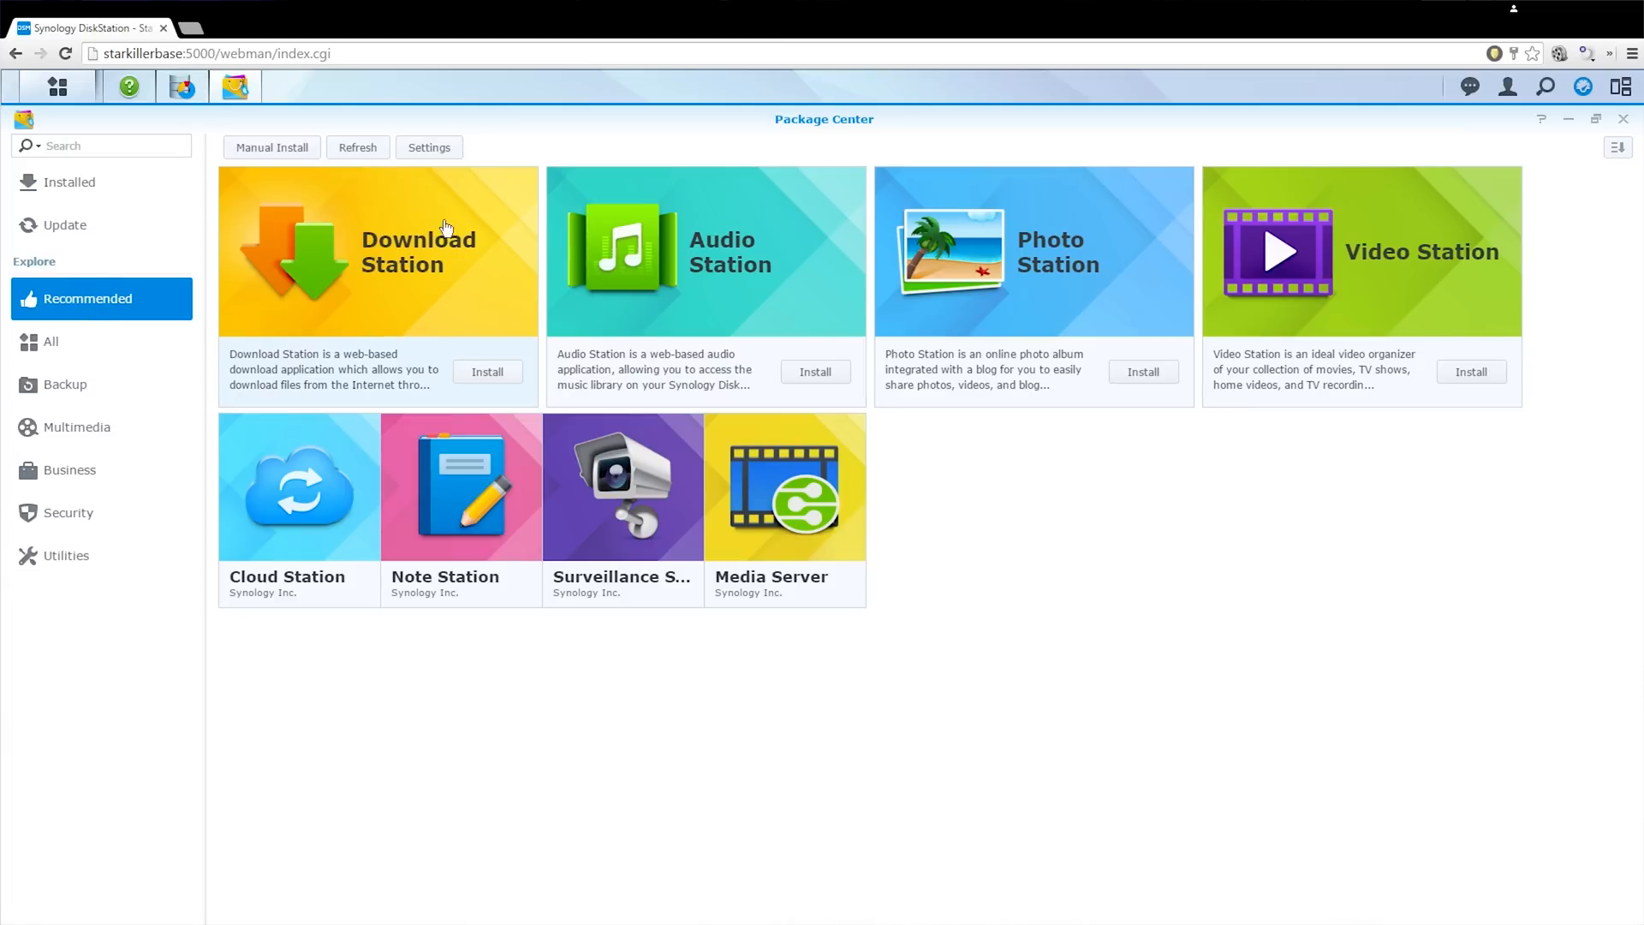
# Open the Top Gear (US) poster to view its description and Seasons 3–5
pyautogui.click(158, 18)
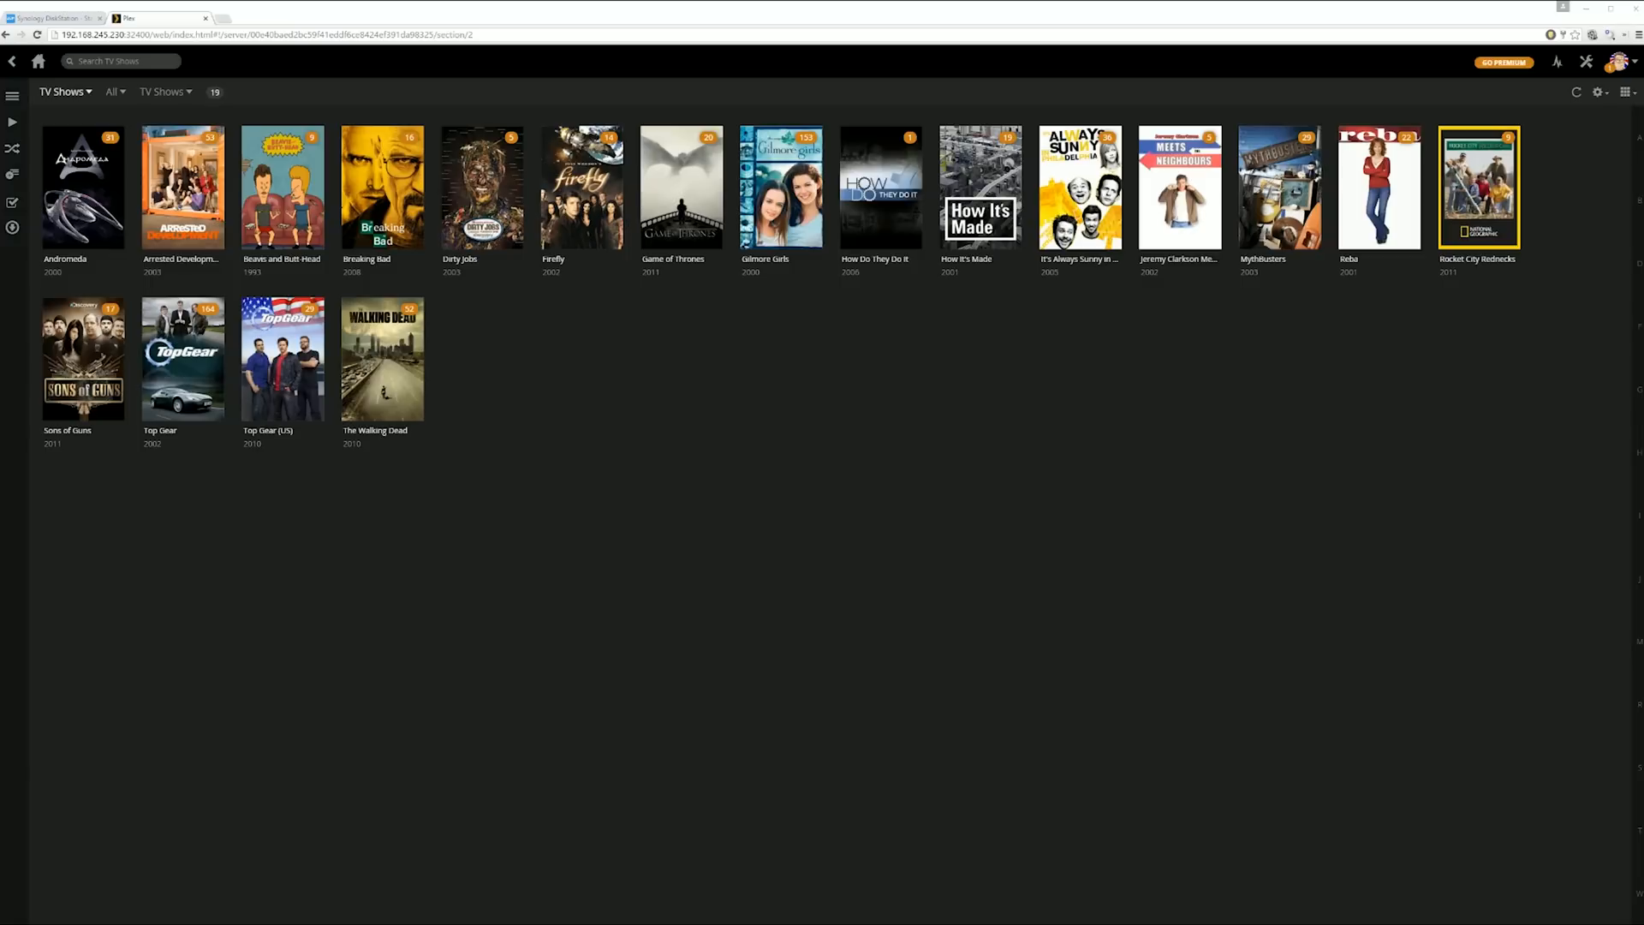
pyautogui.moveTo(790, 439)
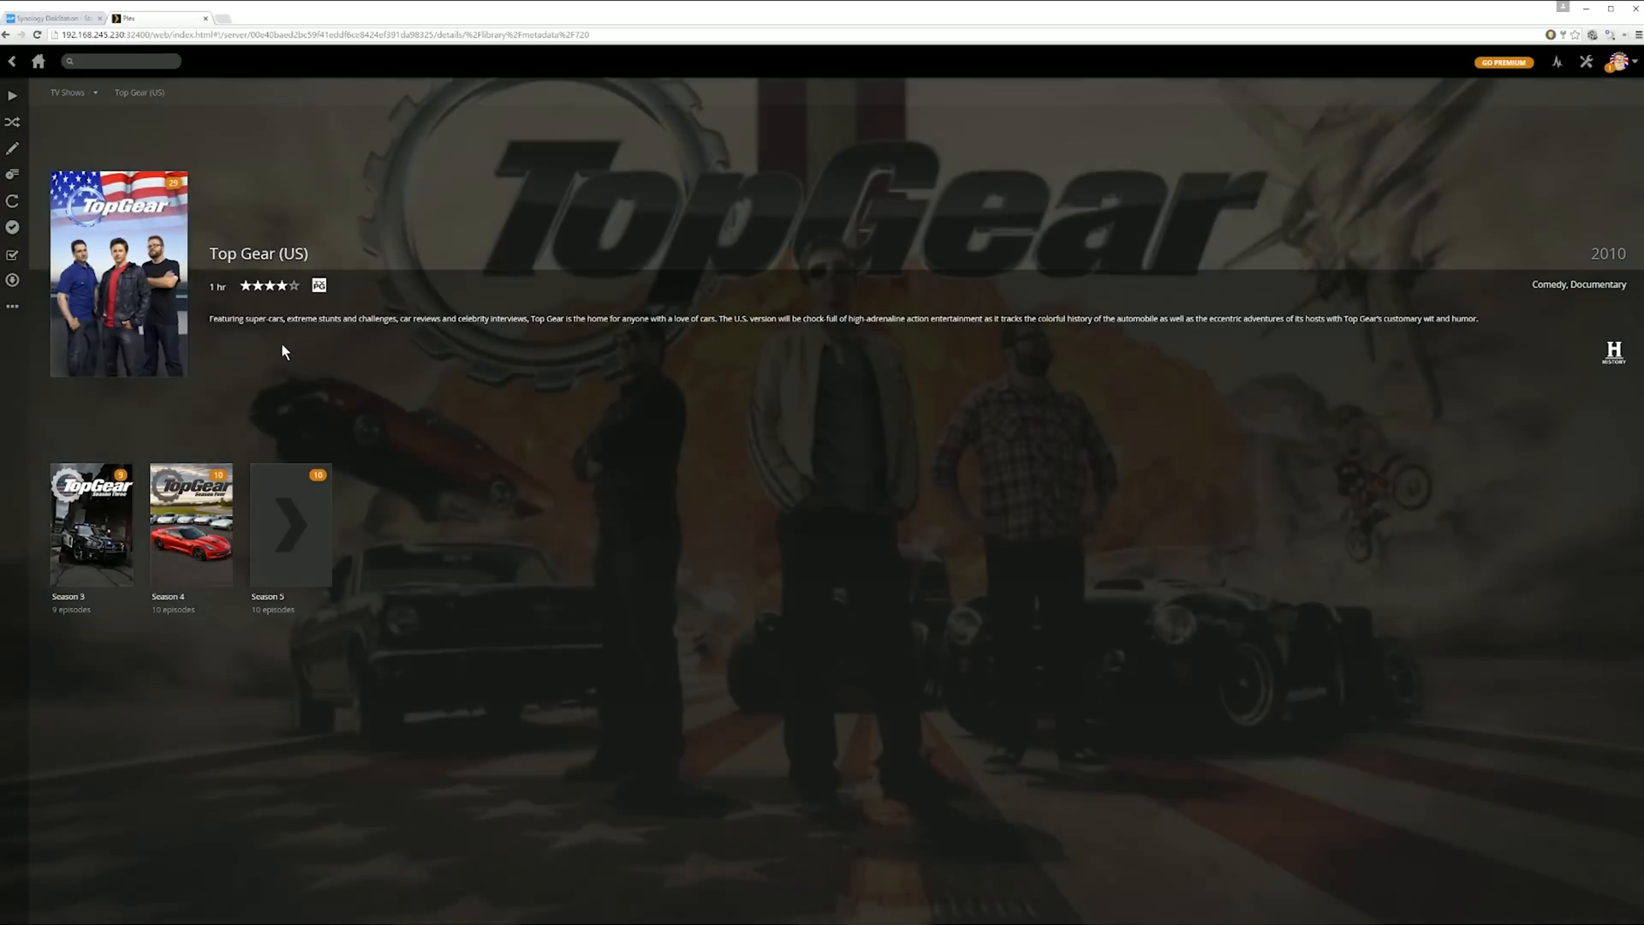
pyautogui.moveTo(191, 524)
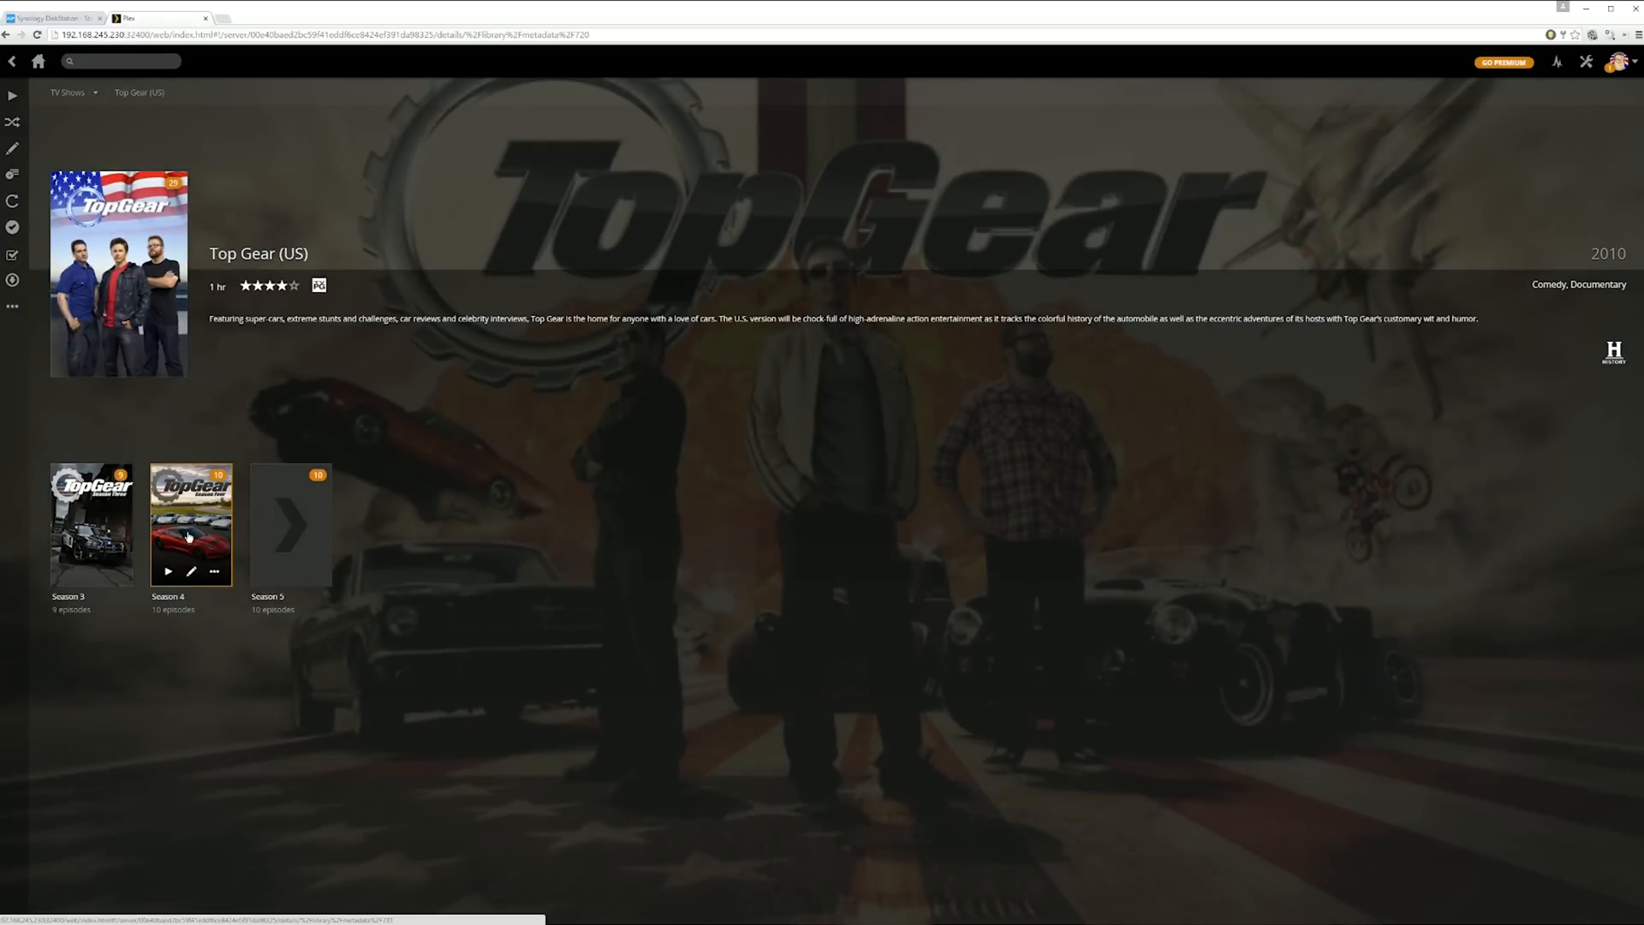